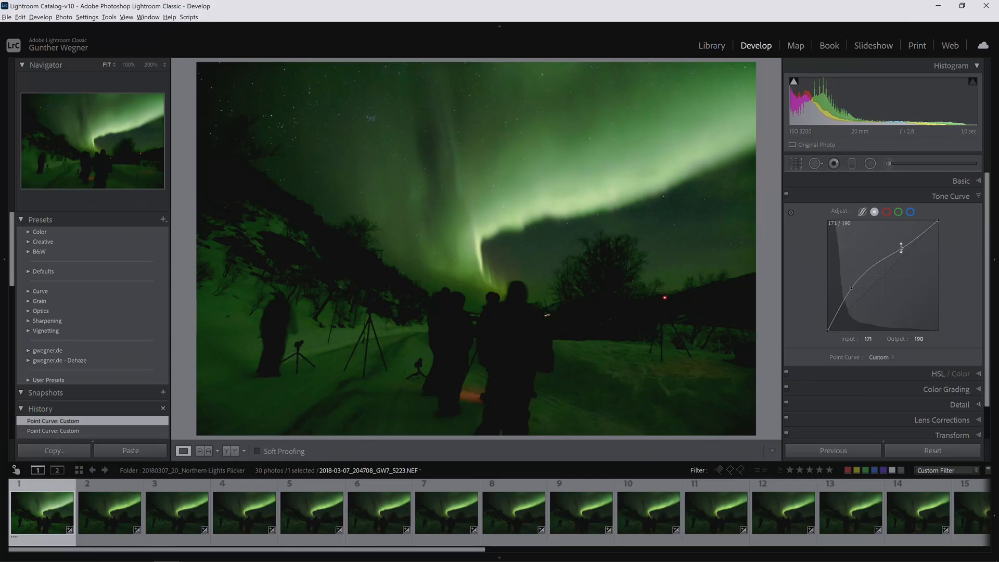
- Reshape the aurora point curve, then raise Highlights to +45 in the region-based curve
left_click_drag(901, 248, 884, 262)
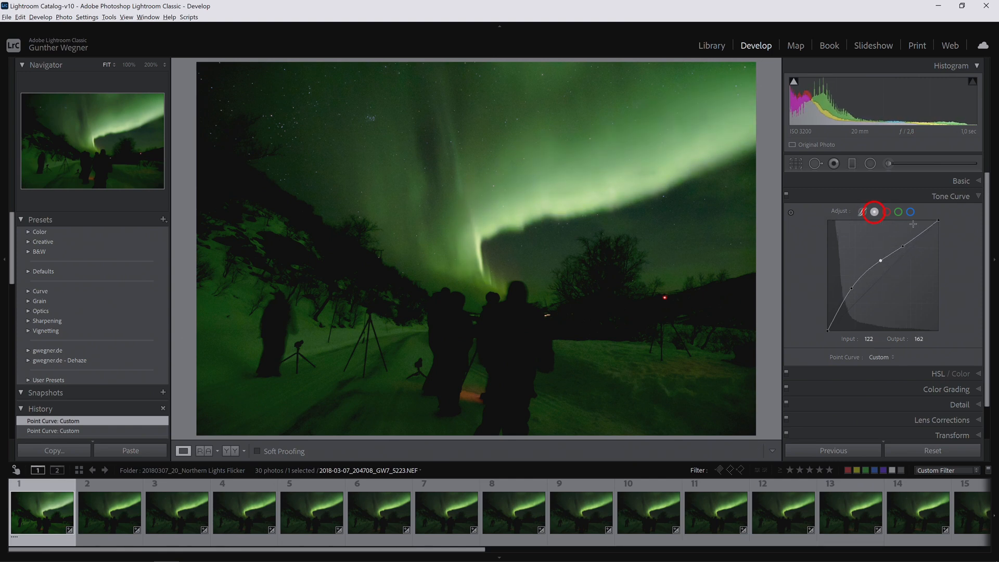
left_click_drag(883, 259, 889, 261)
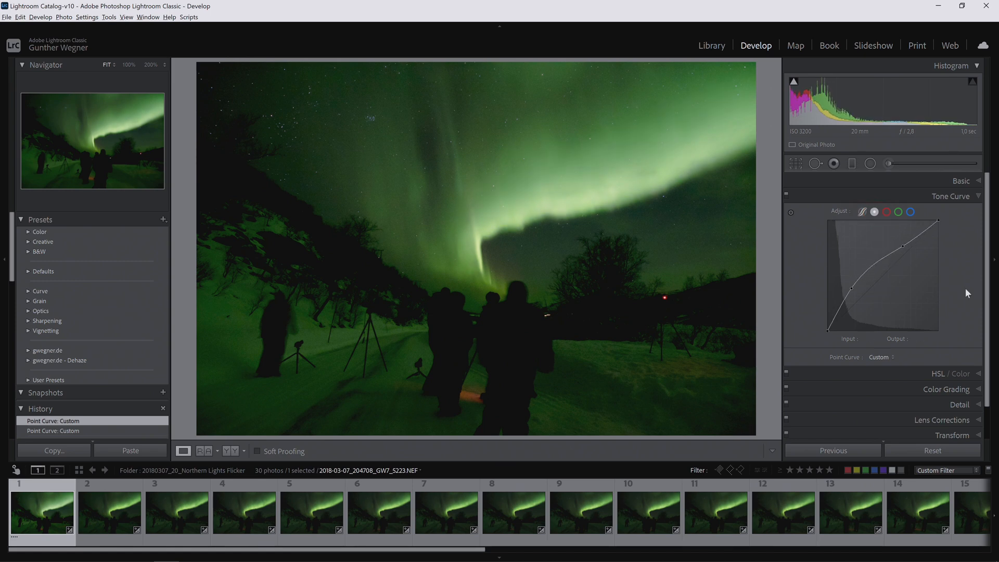
left_click(864, 211)
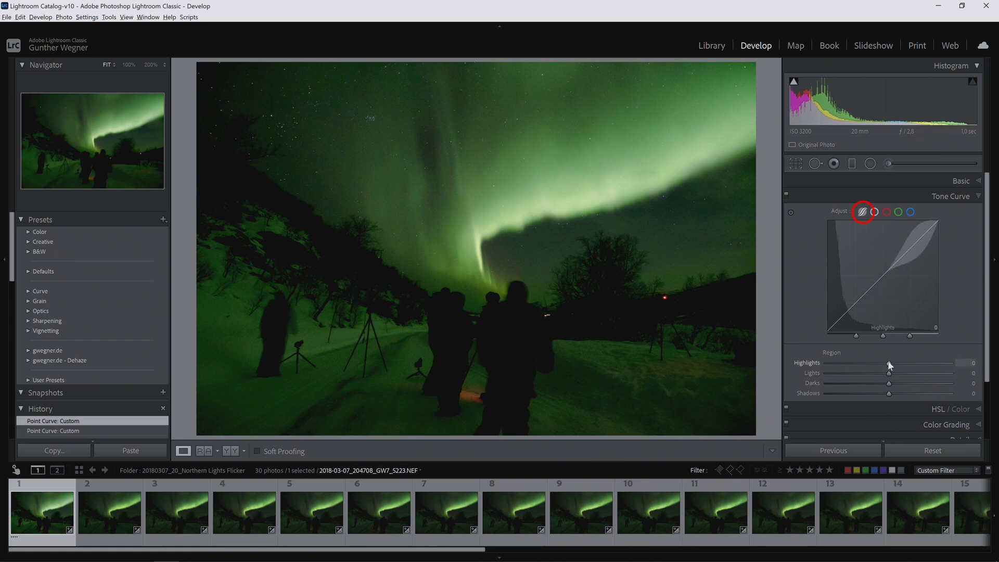
left_click_drag(892, 362, 892, 362)
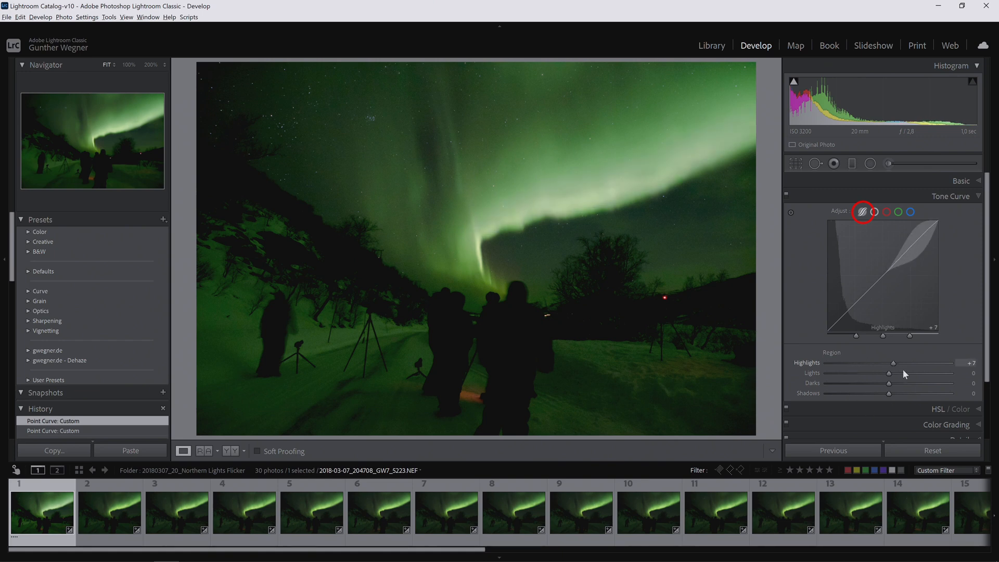
left_click_drag(892, 374, 912, 373)
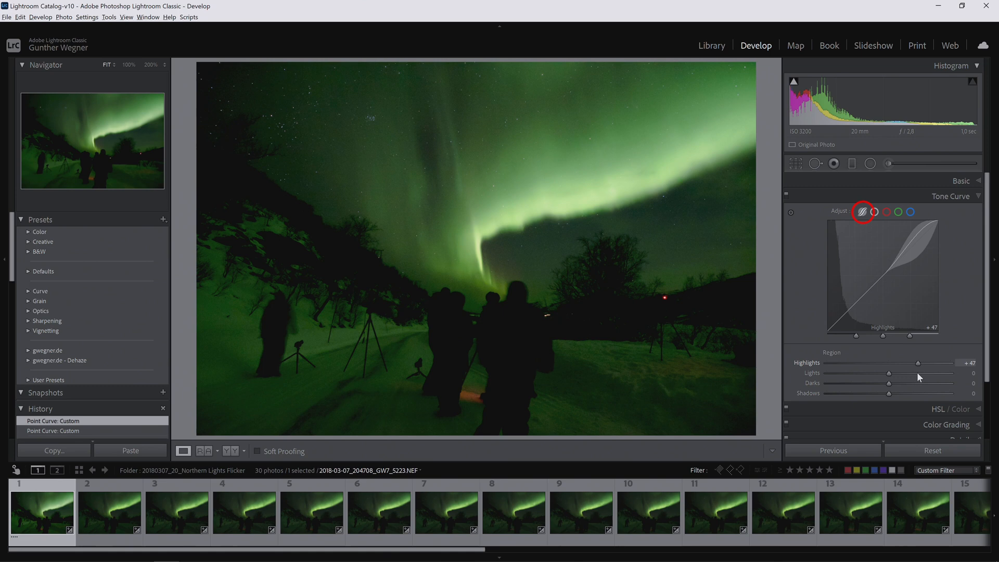
left_click_drag(922, 362, 916, 362)
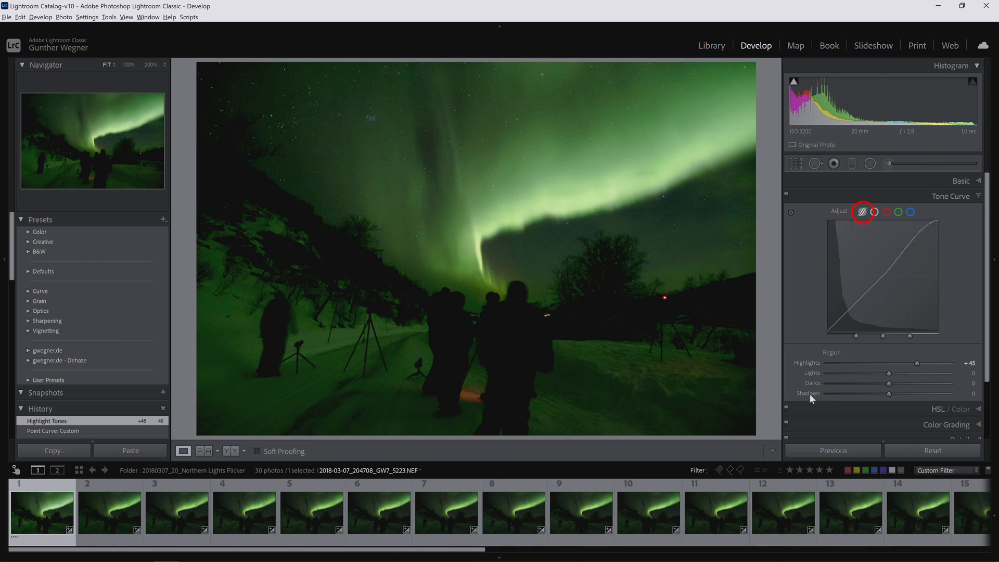
left_click_drag(888, 372, 899, 372)
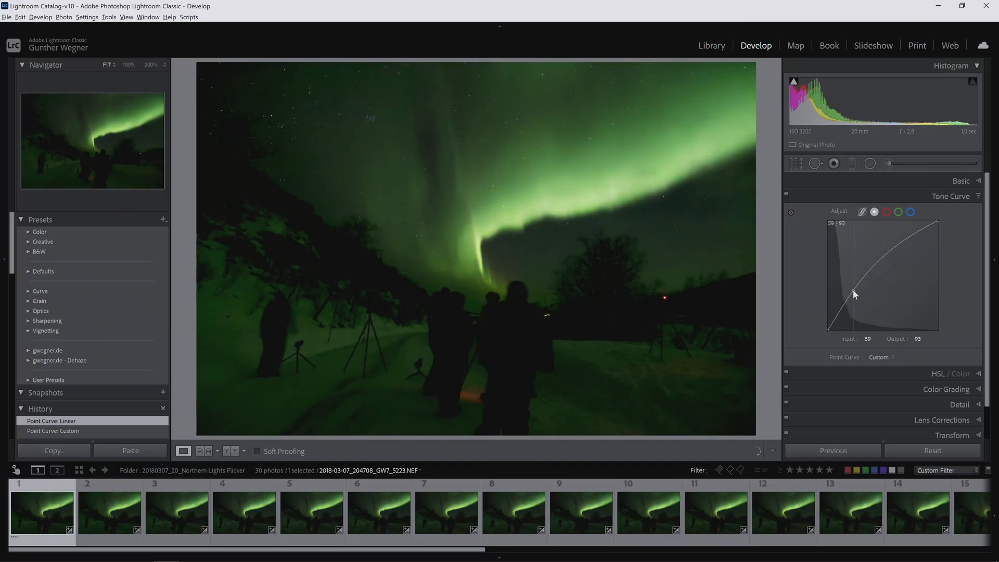
- Lift the darker tones with two curve points and set Blacks to −26
left_click_drag(854, 294, 849, 283)
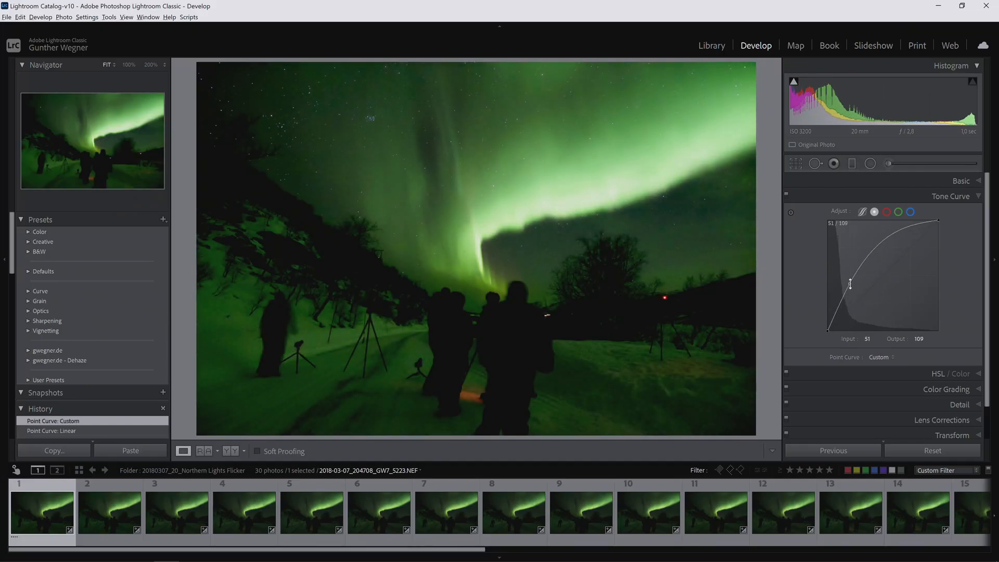
left_click_drag(850, 284, 885, 254)
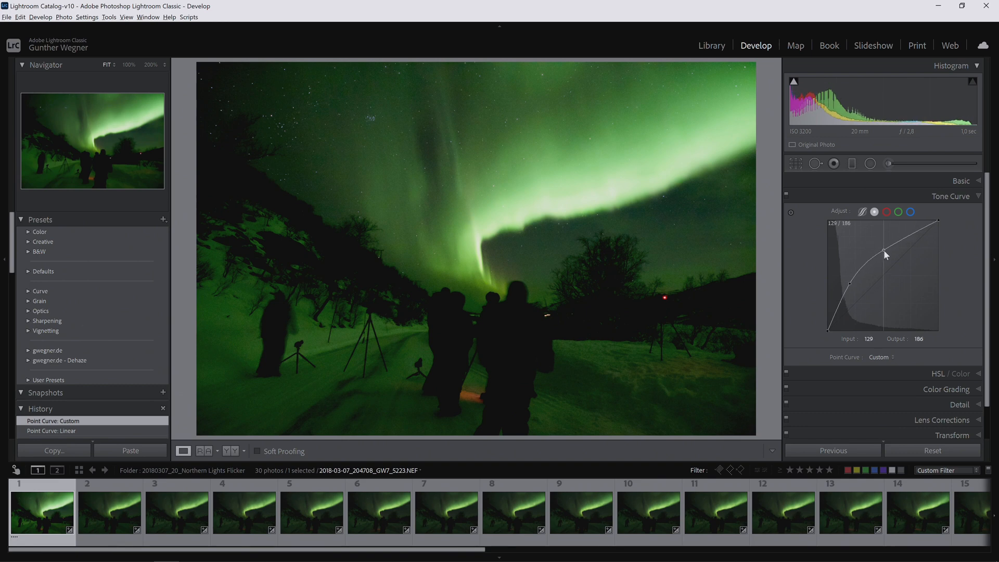
left_click_drag(886, 253, 888, 256)
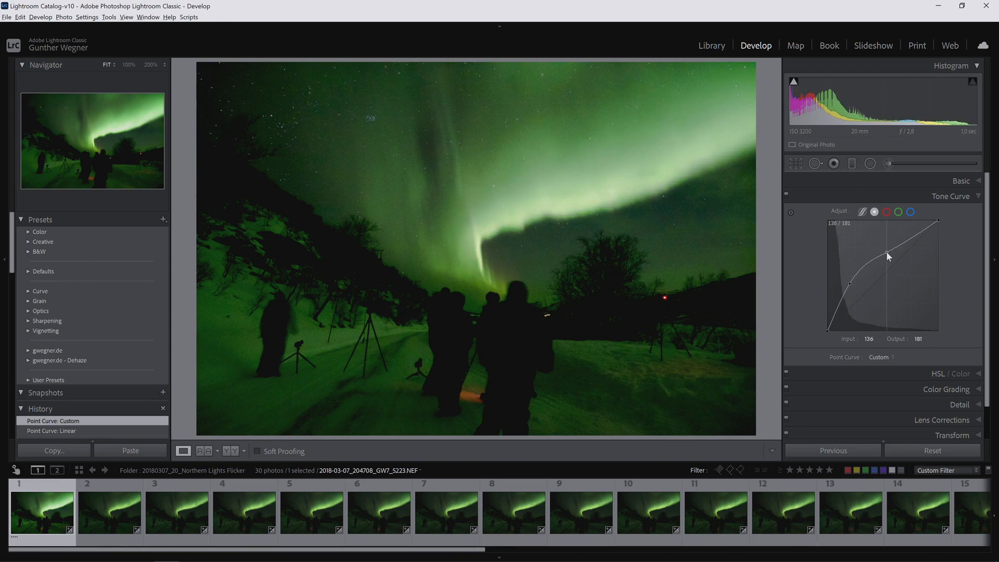
left_click_drag(889, 256, 890, 258)
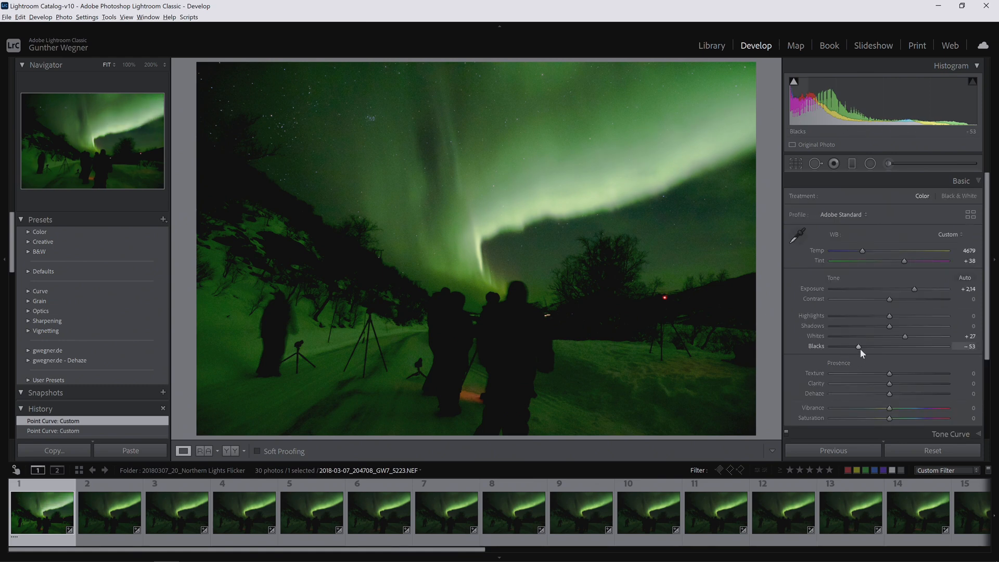
left_click_drag(859, 346, 875, 346)
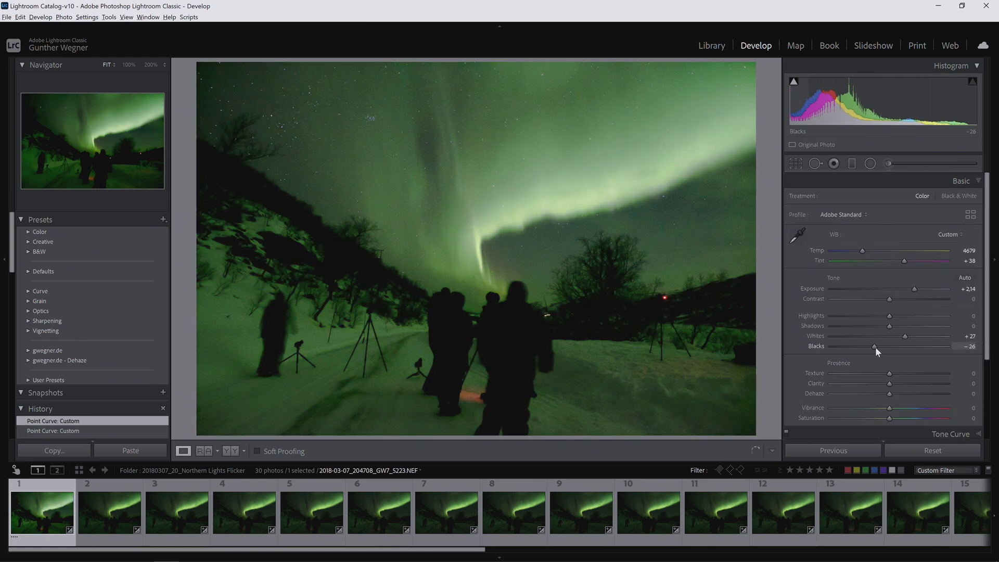
left_click_drag(900, 336, 908, 337)
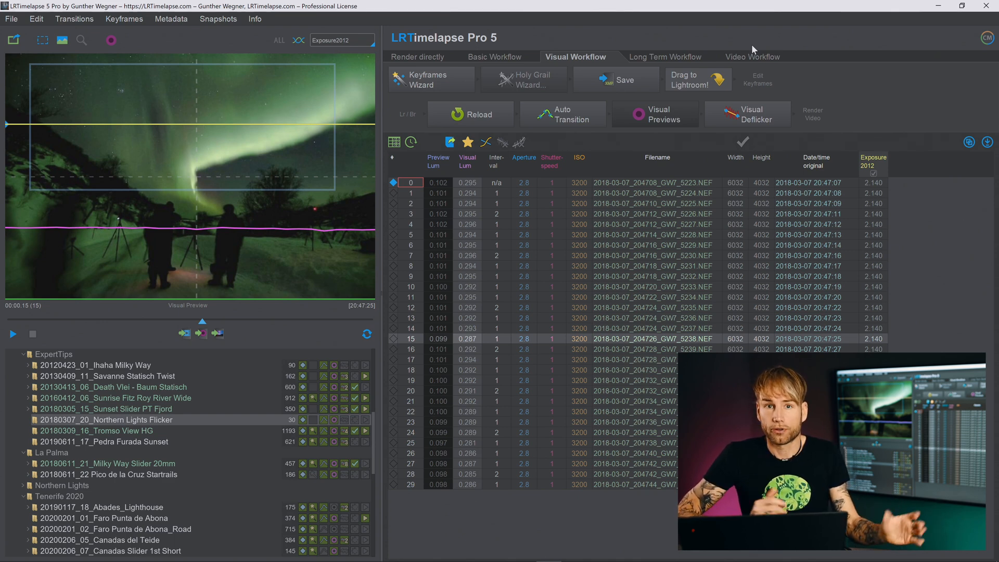
mouse_move(733, 41)
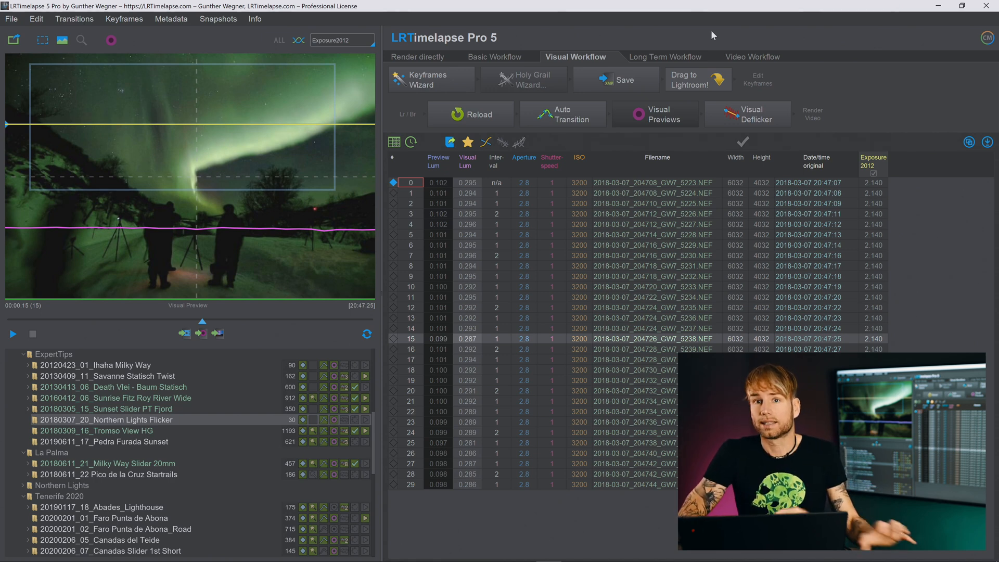
mouse_move(643, 48)
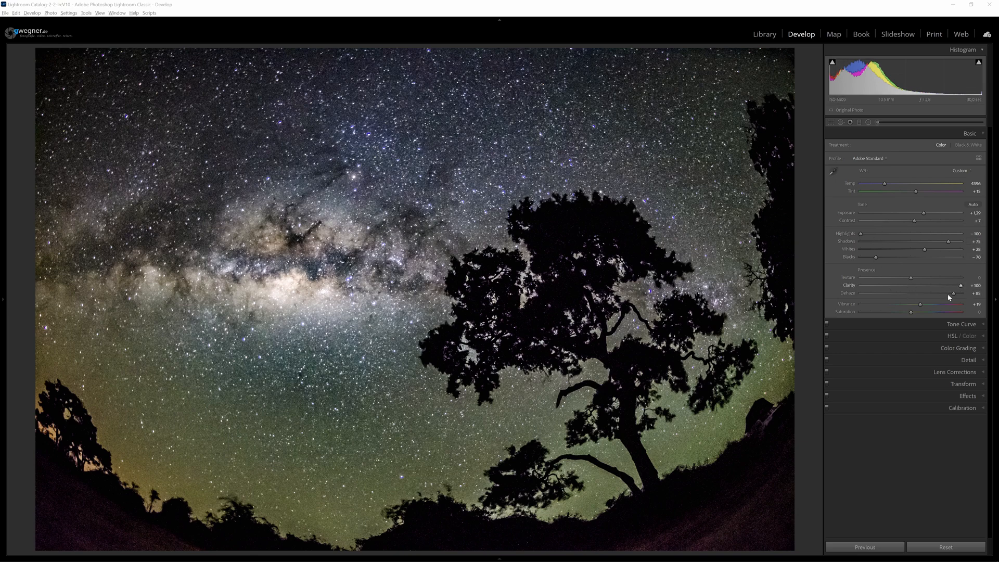
mouse_move(912, 321)
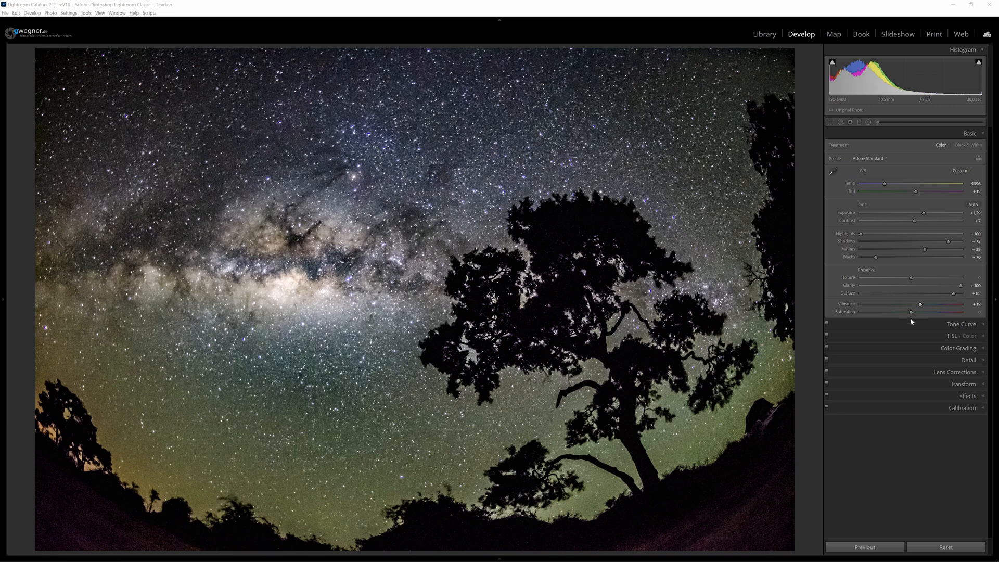
mouse_move(875, 532)
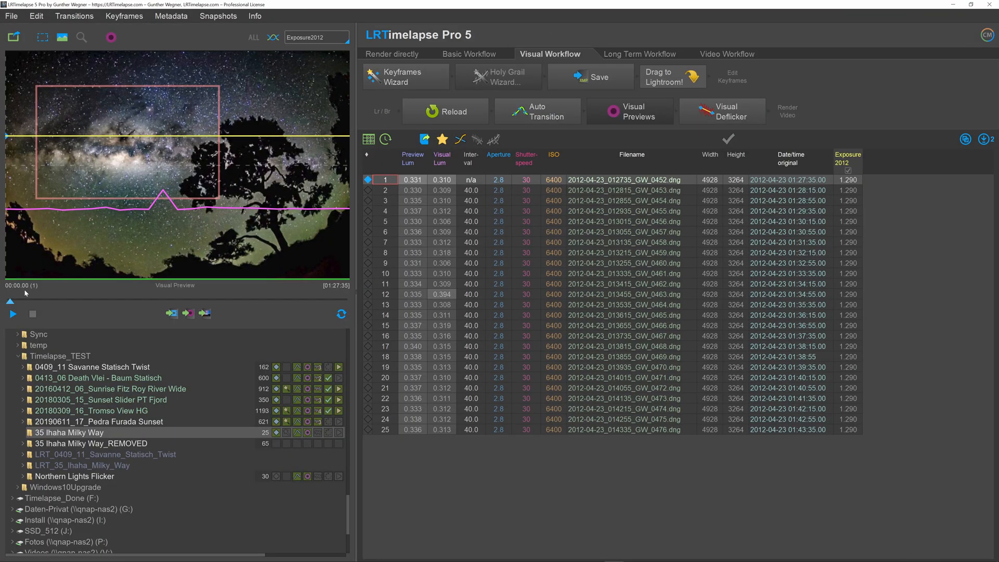
- Show the luminance-curve visual previews and view frame 12 with its purple cast
left_click(11, 313)
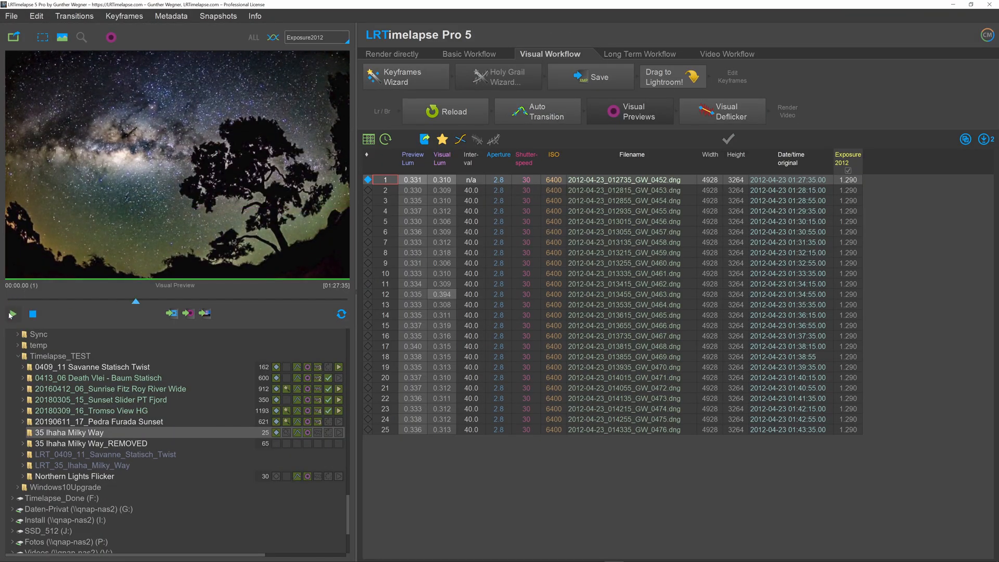
left_click(9, 313)
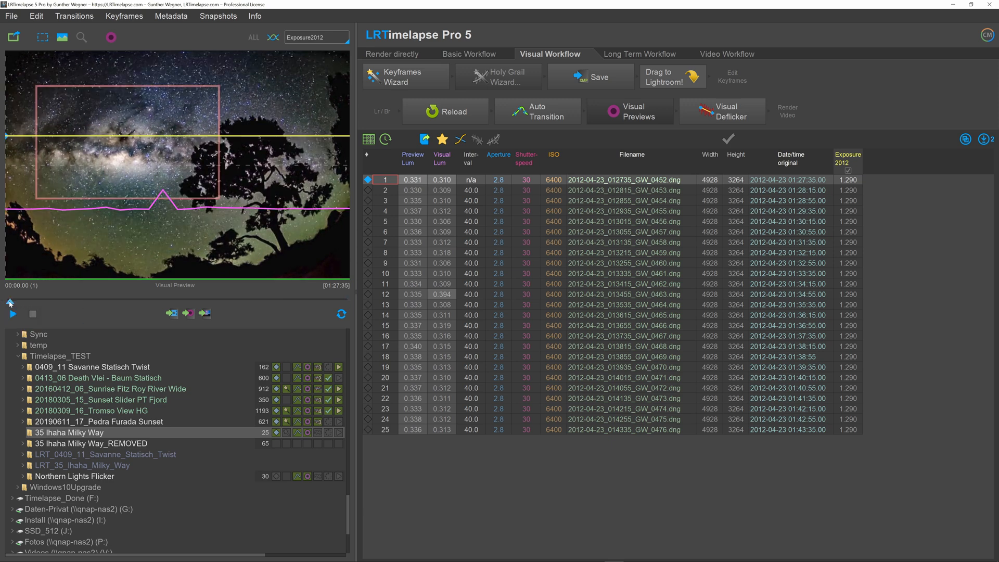
left_click(163, 301)
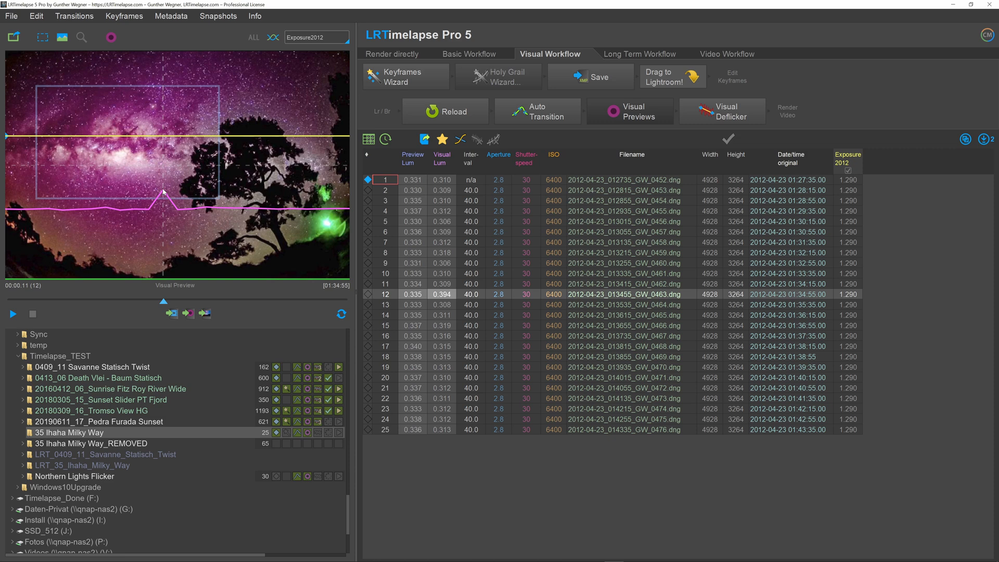
mouse_move(319, 256)
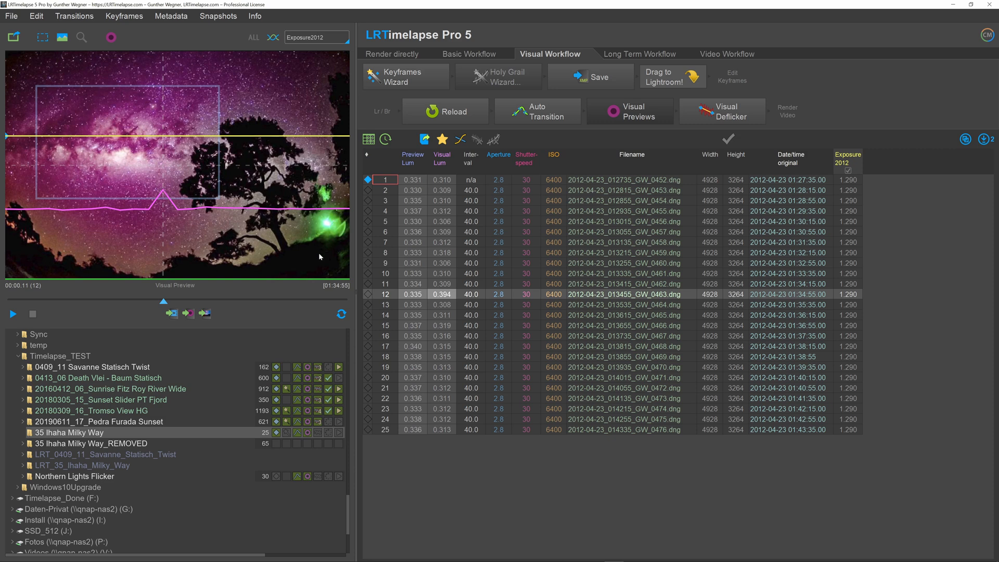
mouse_move(321, 236)
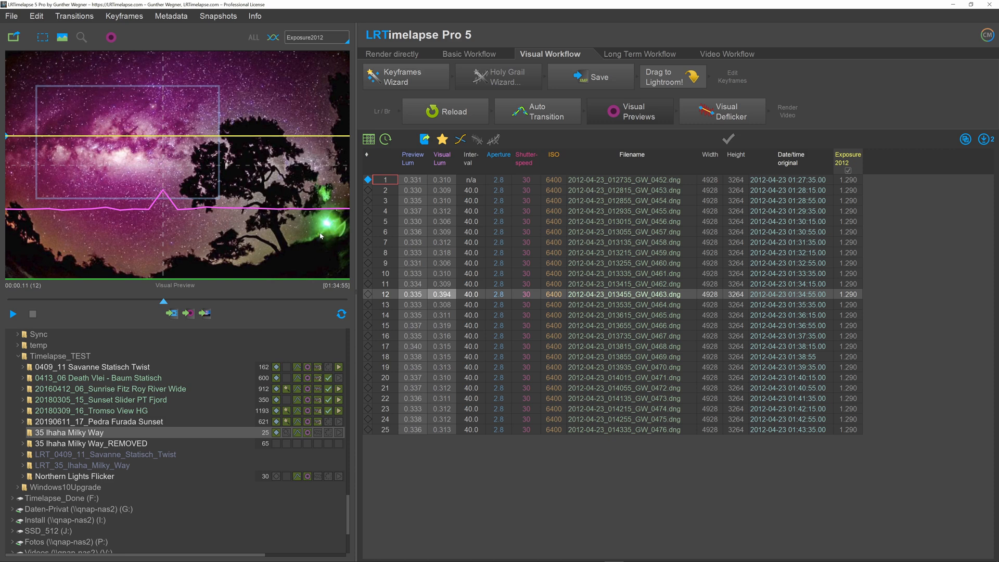
mouse_move(76, 112)
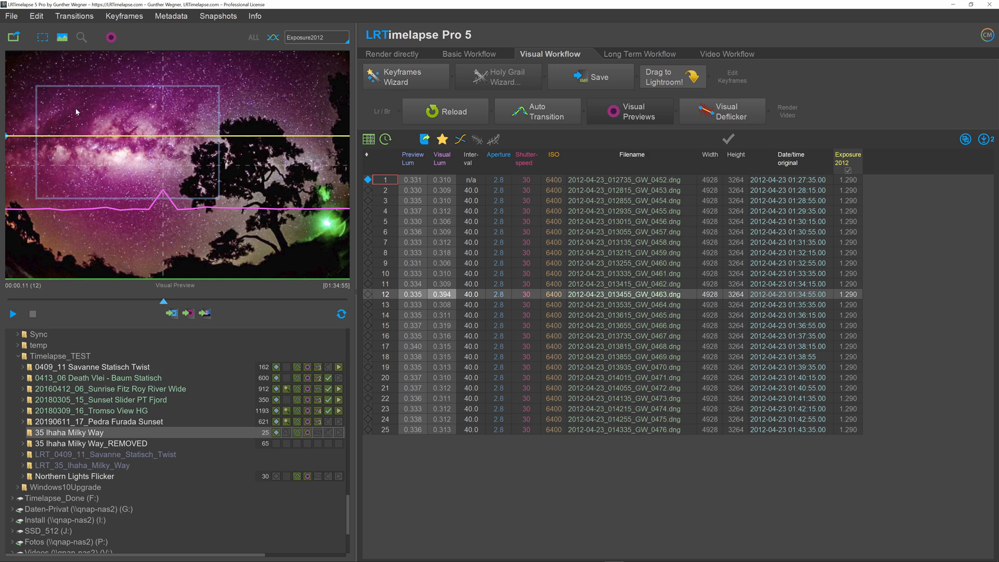
mouse_move(140, 220)
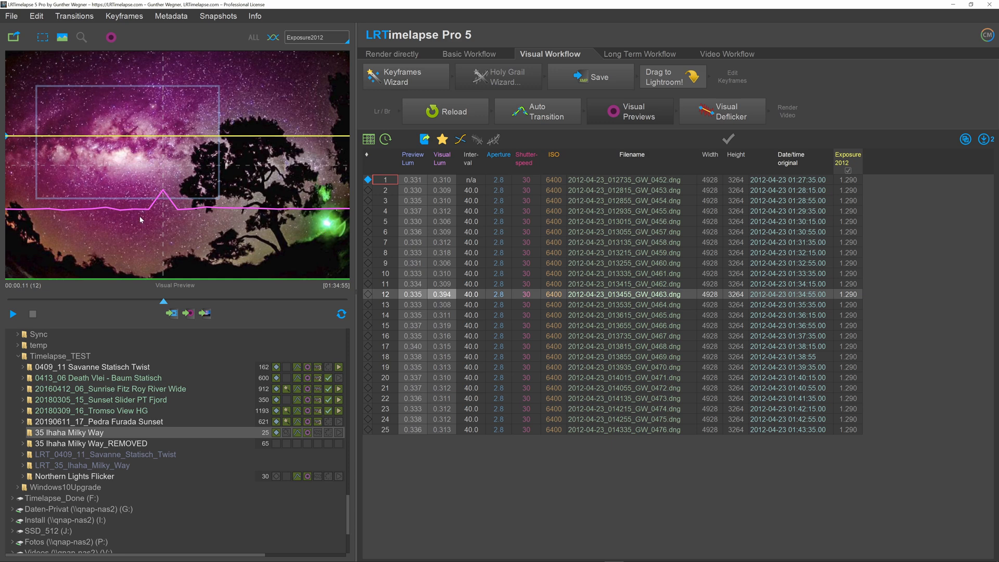
mouse_move(170, 256)
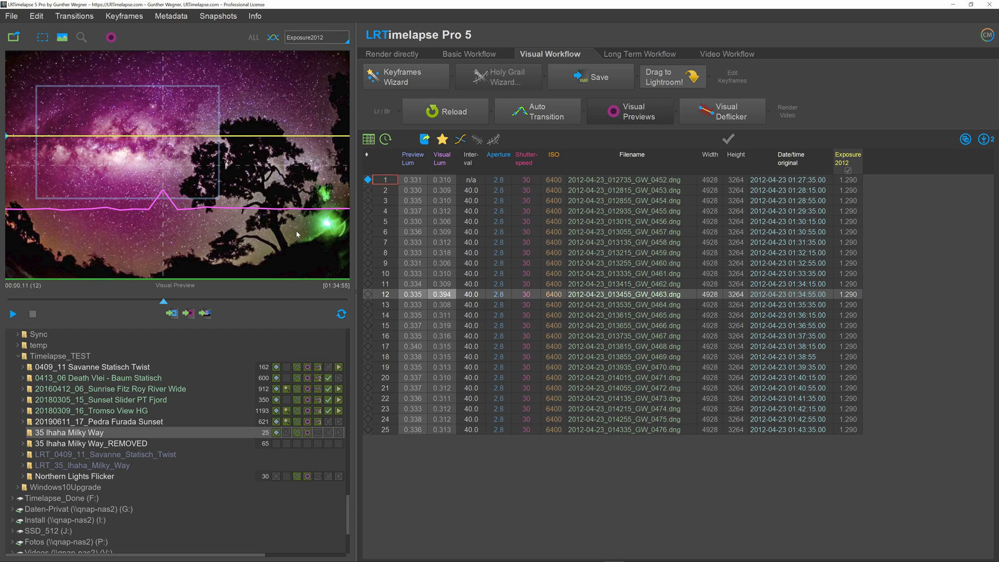
mouse_move(326, 221)
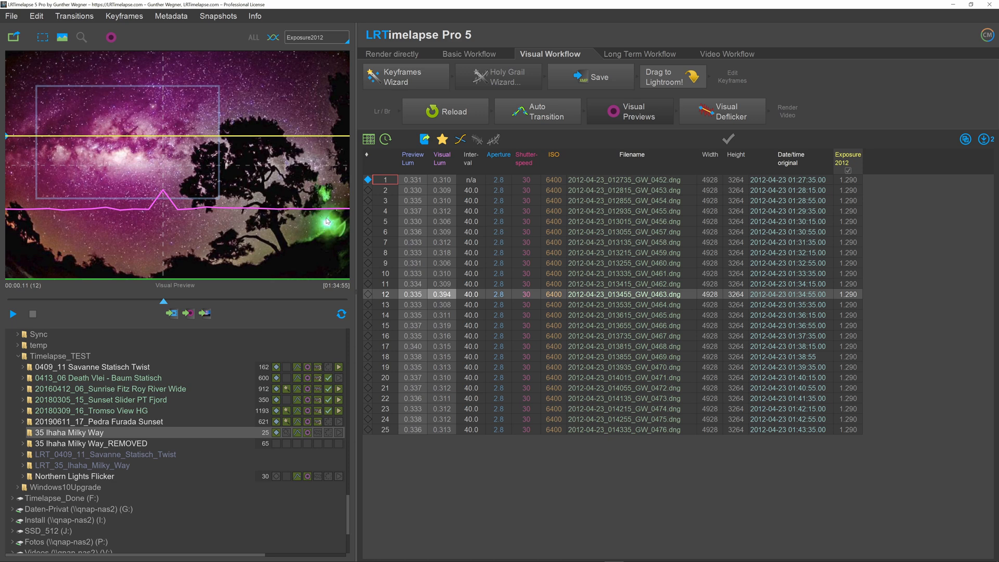
mouse_move(75, 234)
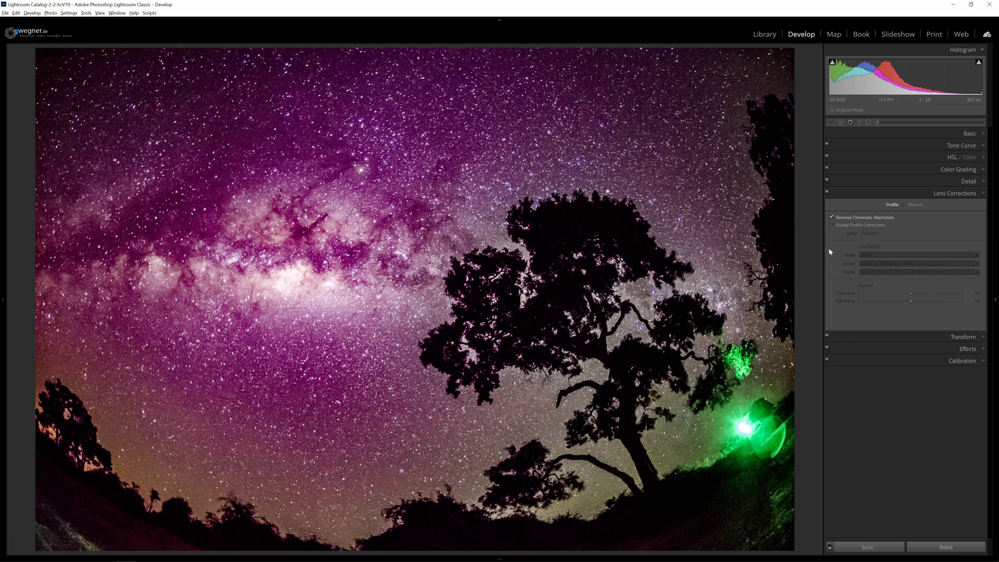
- Enable the Nikon fisheye lens profile correction on the magenta Milky Way frame
left_click(831, 225)
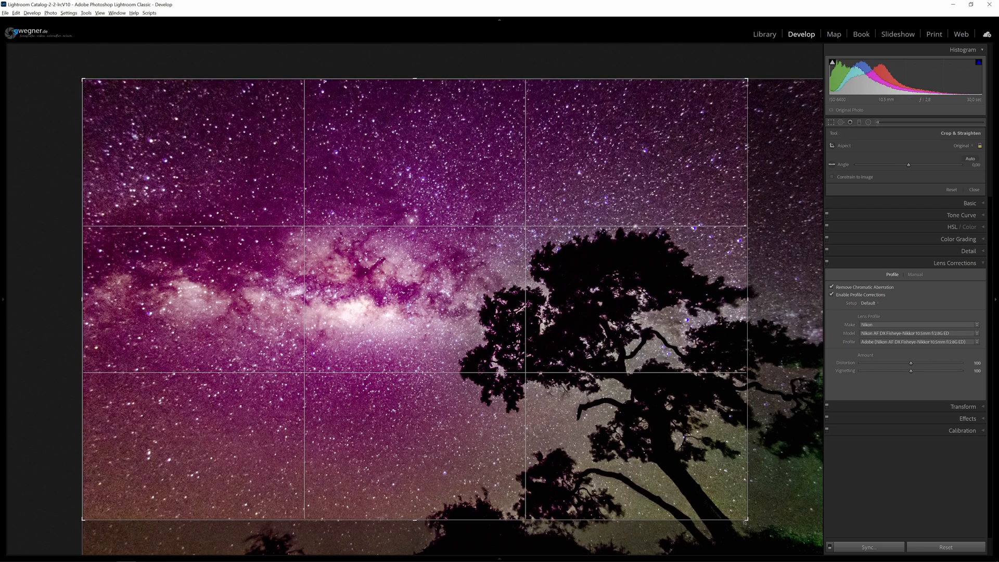
left_click(974, 190)
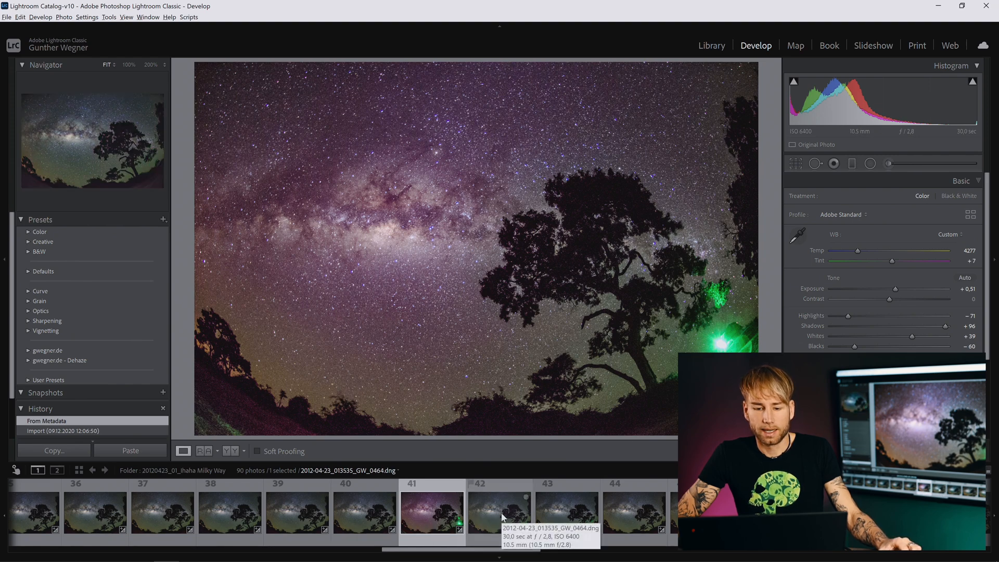
left_click(498, 510)
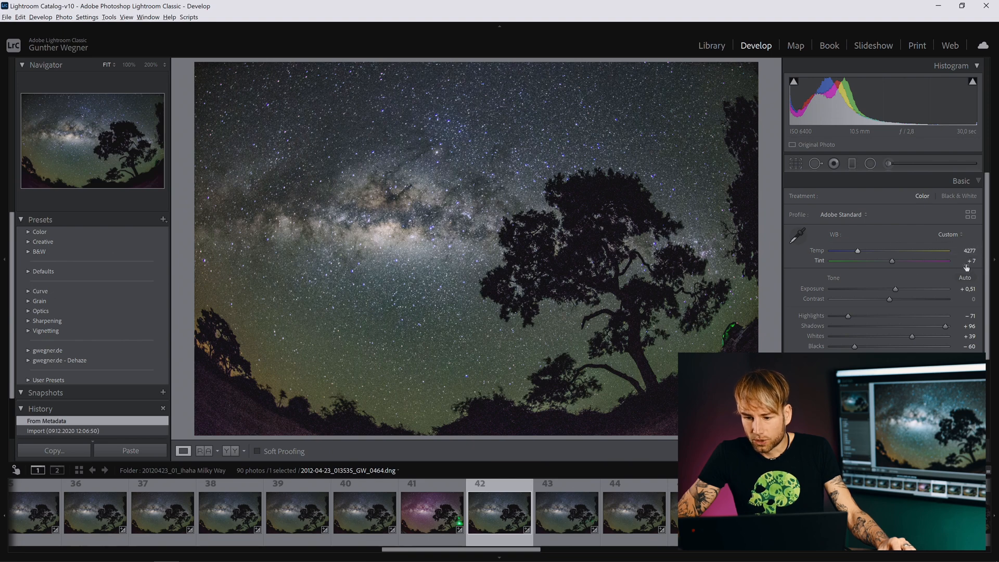
left_click(431, 510)
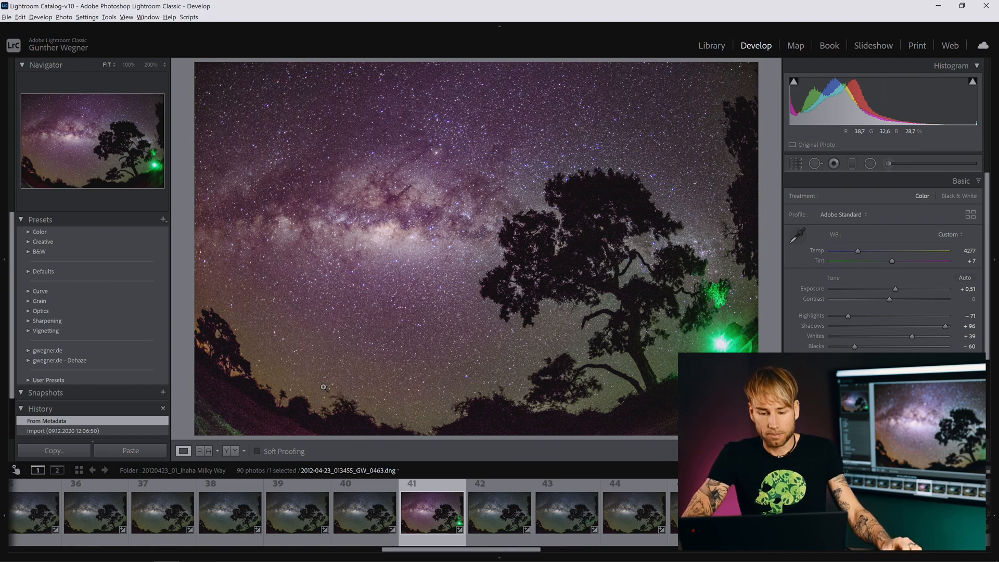
left_click(500, 510)
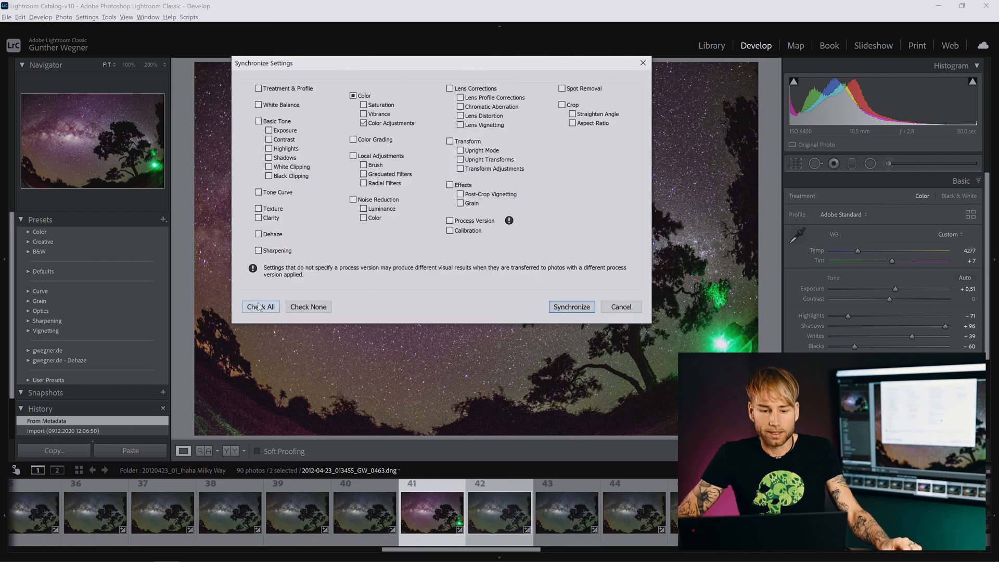
- Check all settings and synchronize frame 41's develop settings onto frame 42
left_click(260, 306)
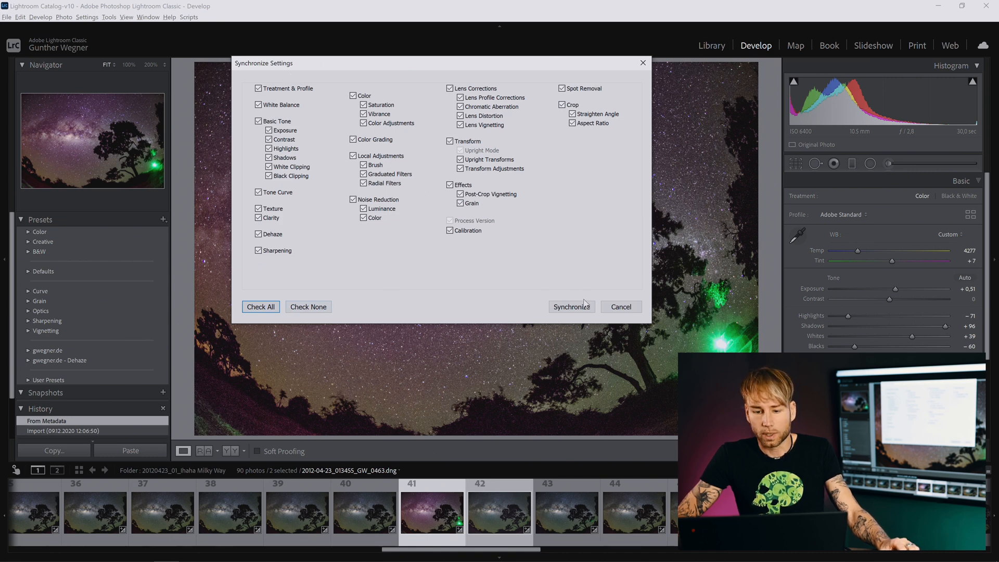
left_click(571, 306)
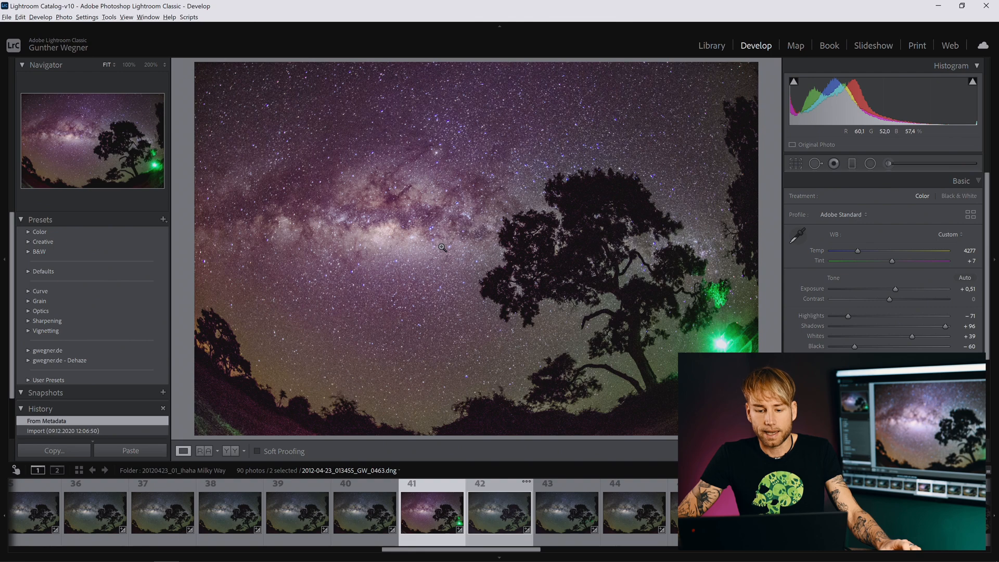